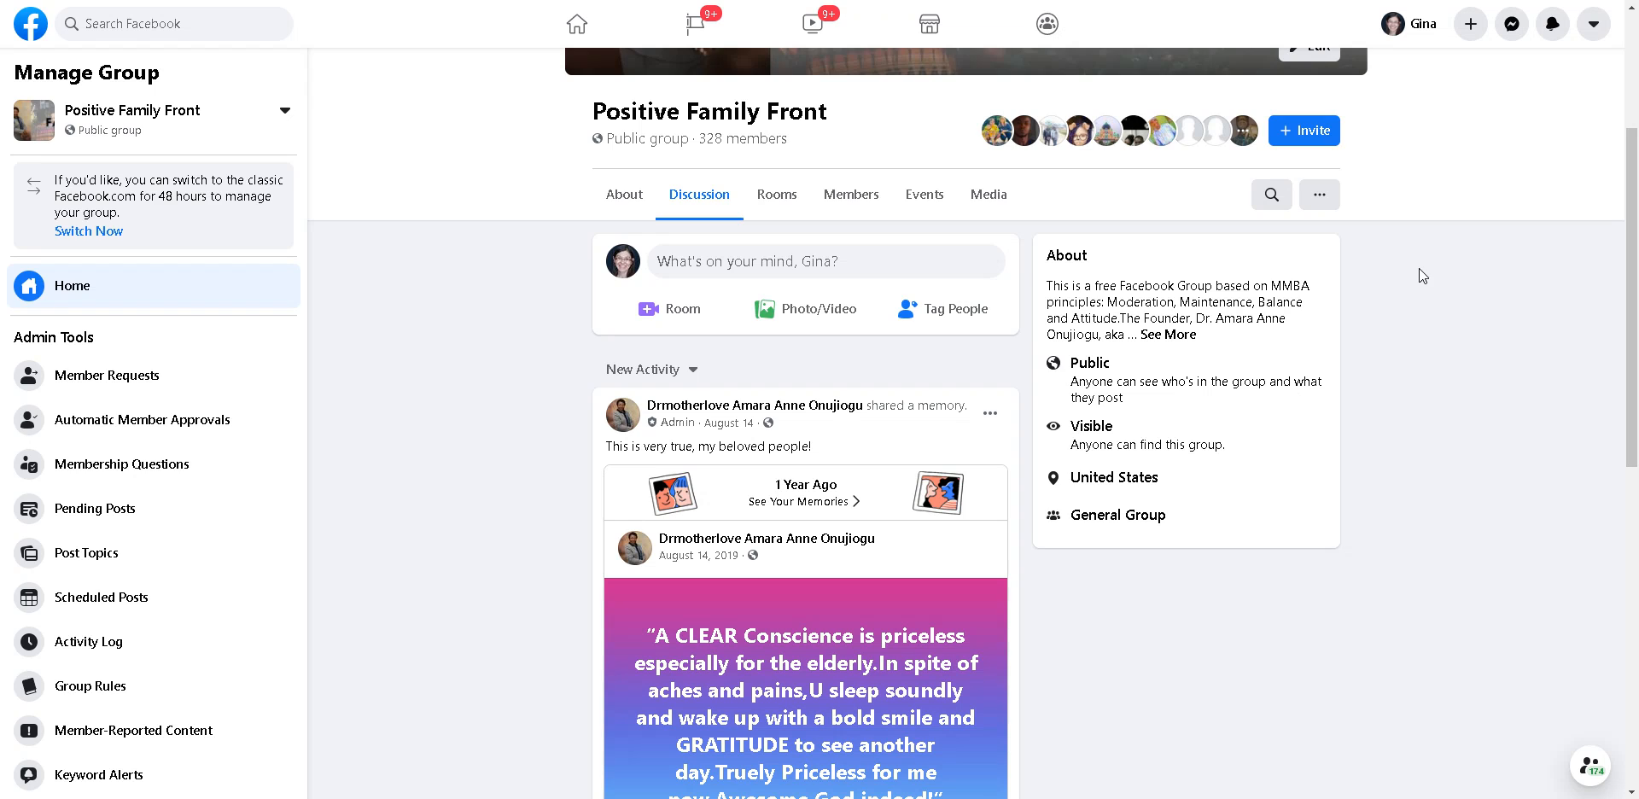
Expand 'See More' in the Positive Family Front About box to show the full description
left_click(1167, 334)
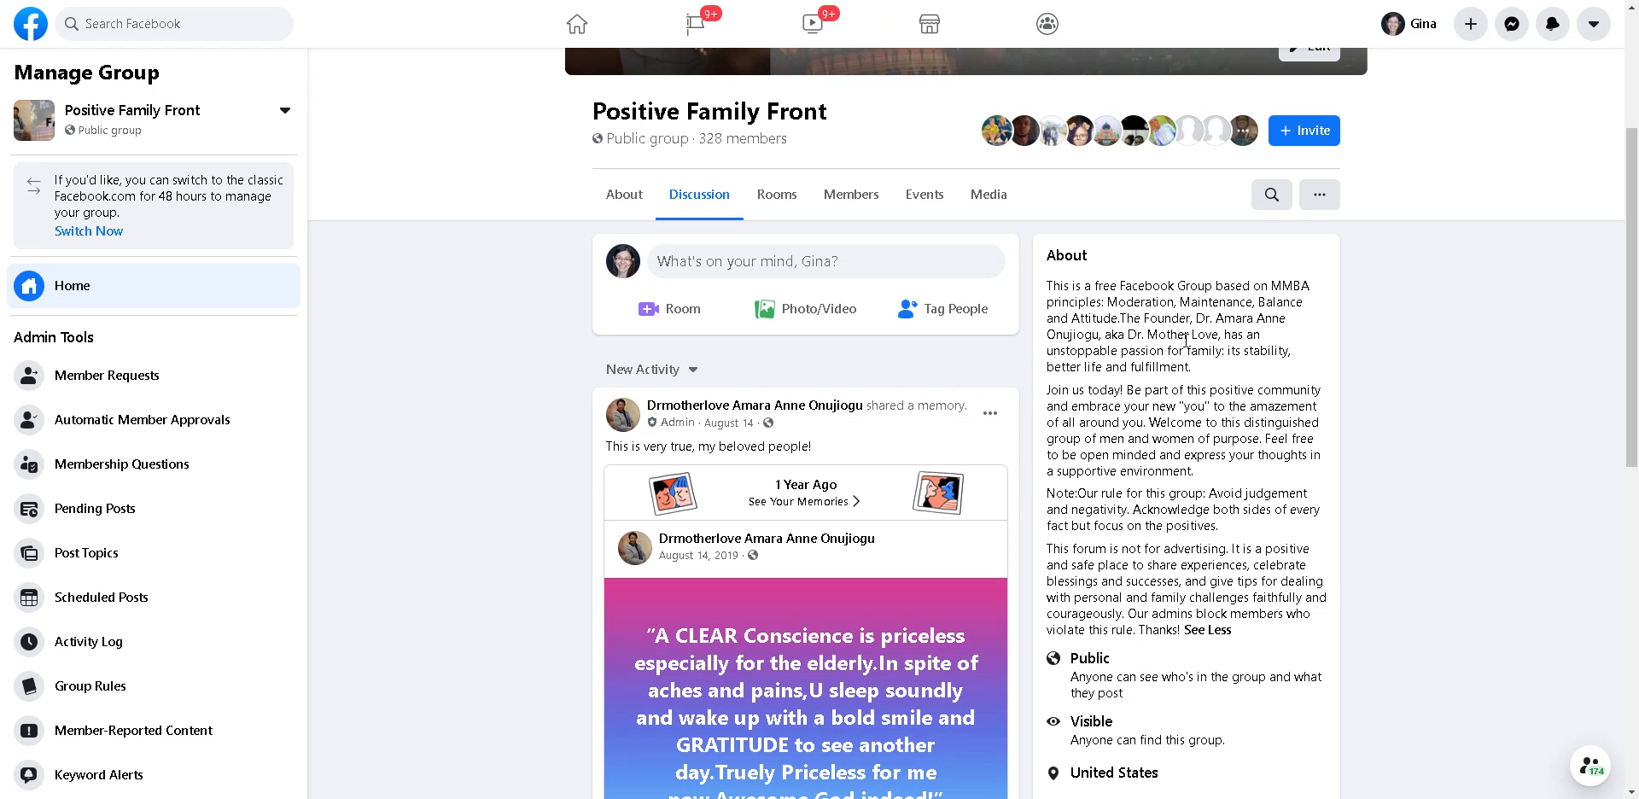
mouse_move(1160, 618)
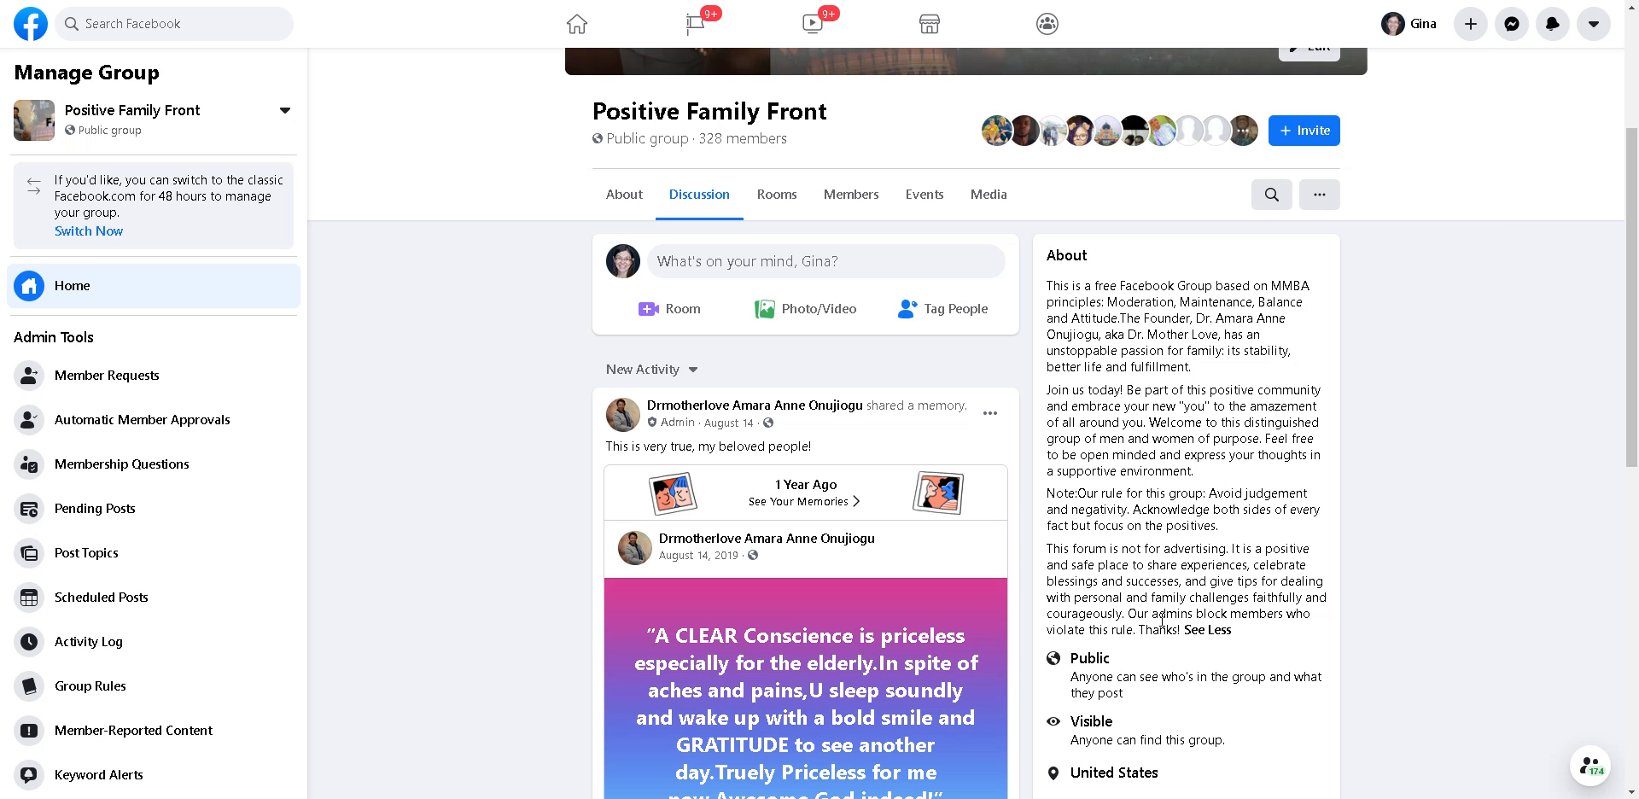
mouse_move(1103, 250)
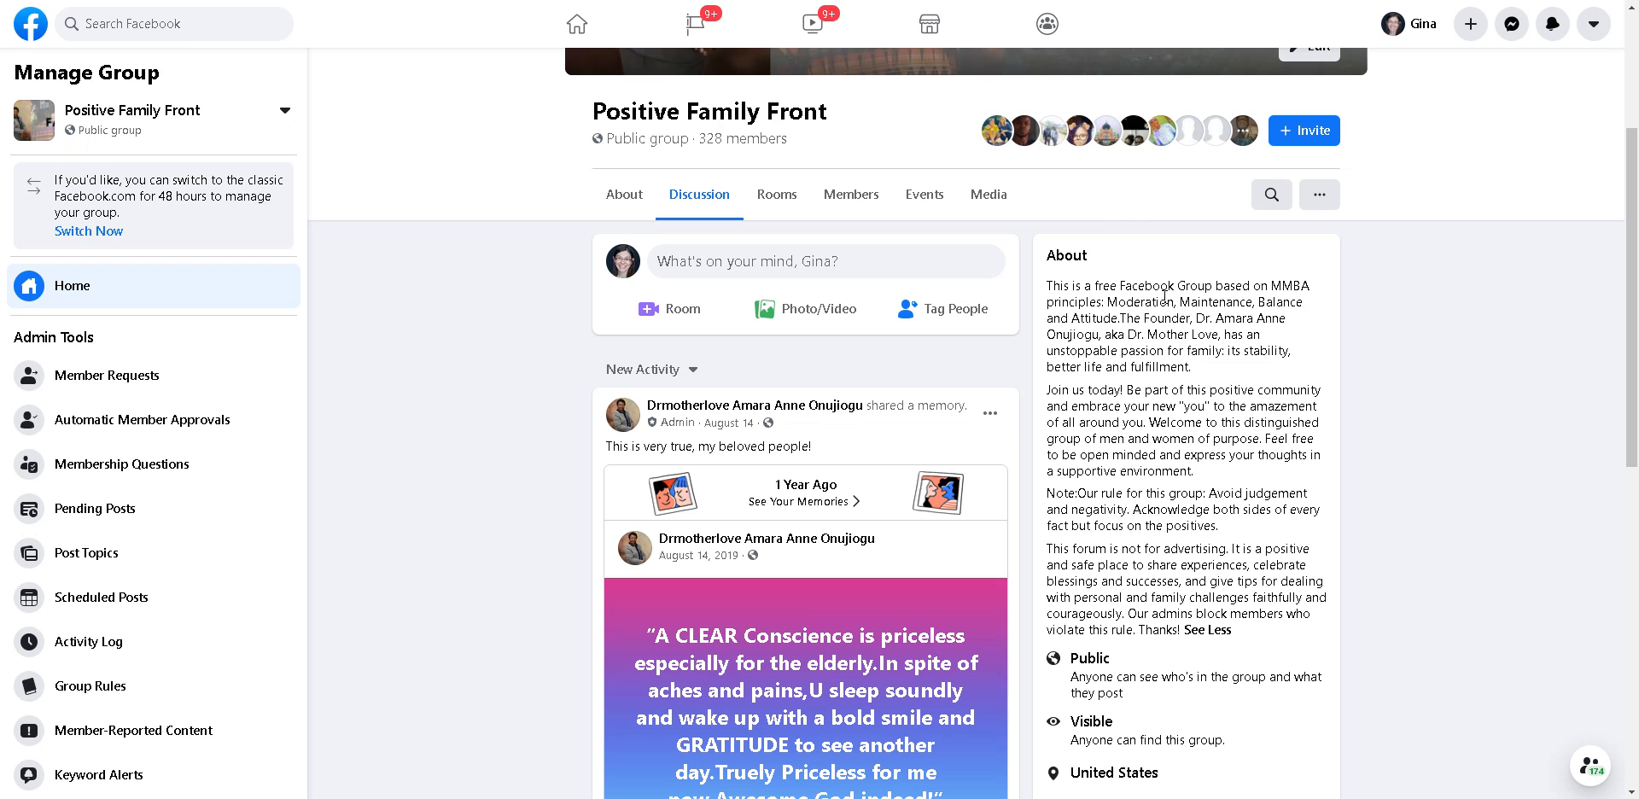
mouse_move(1179, 335)
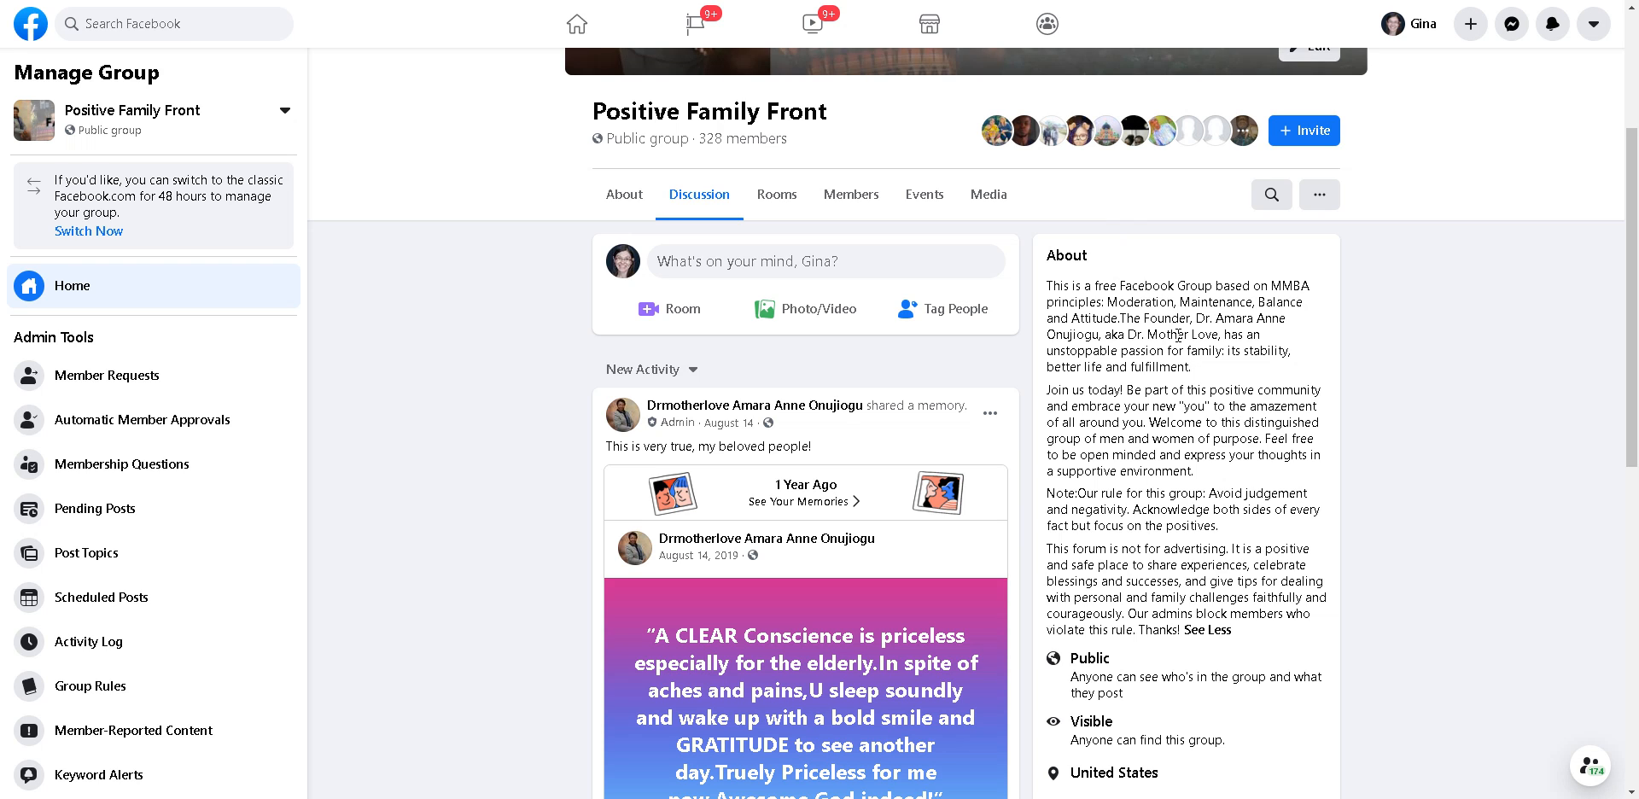
mouse_move(1120, 396)
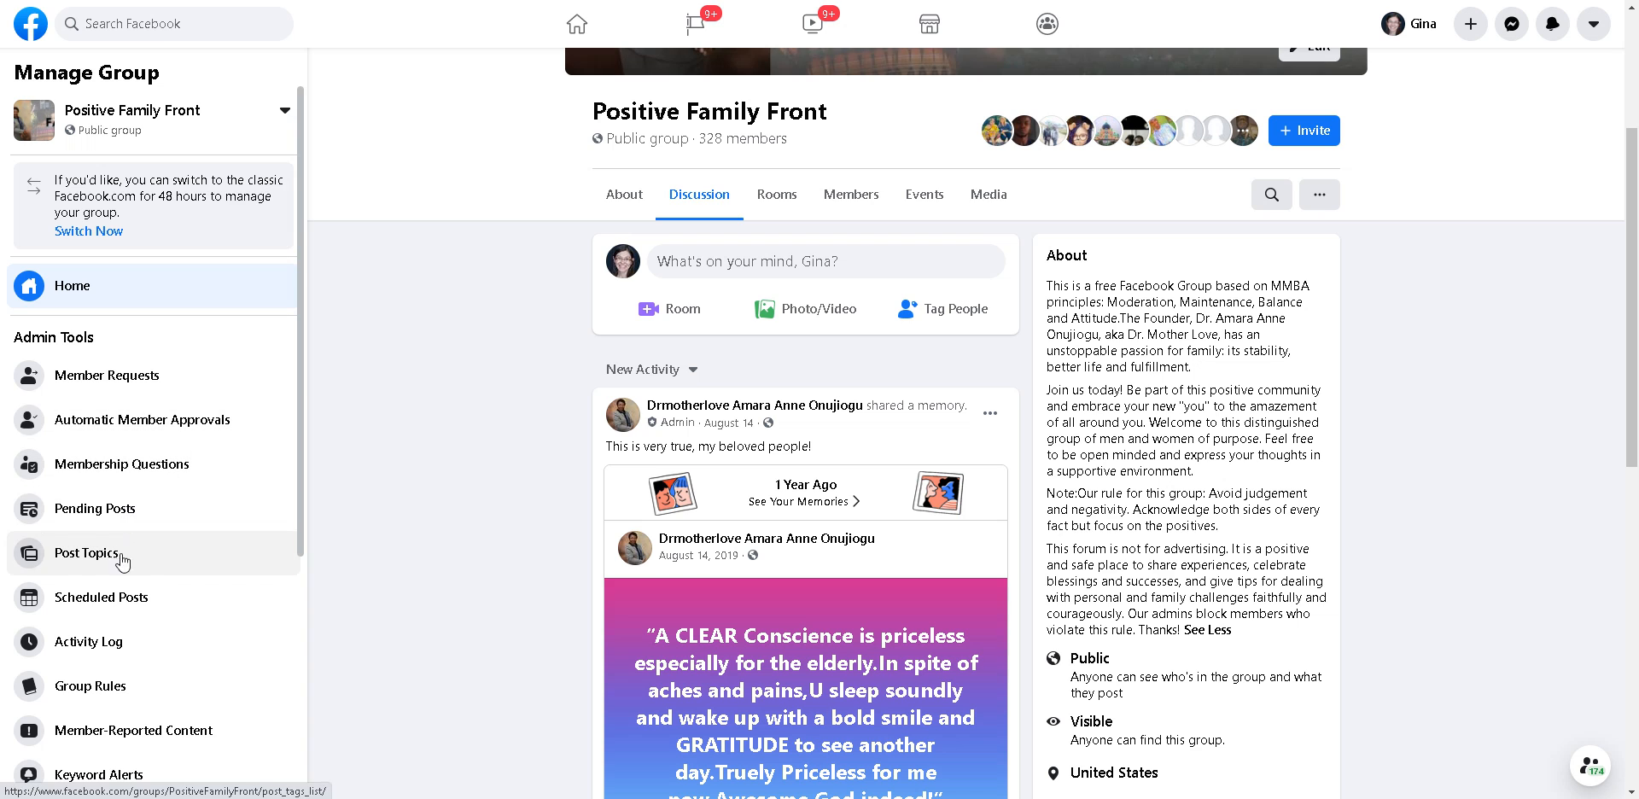
mouse_move(73, 211)
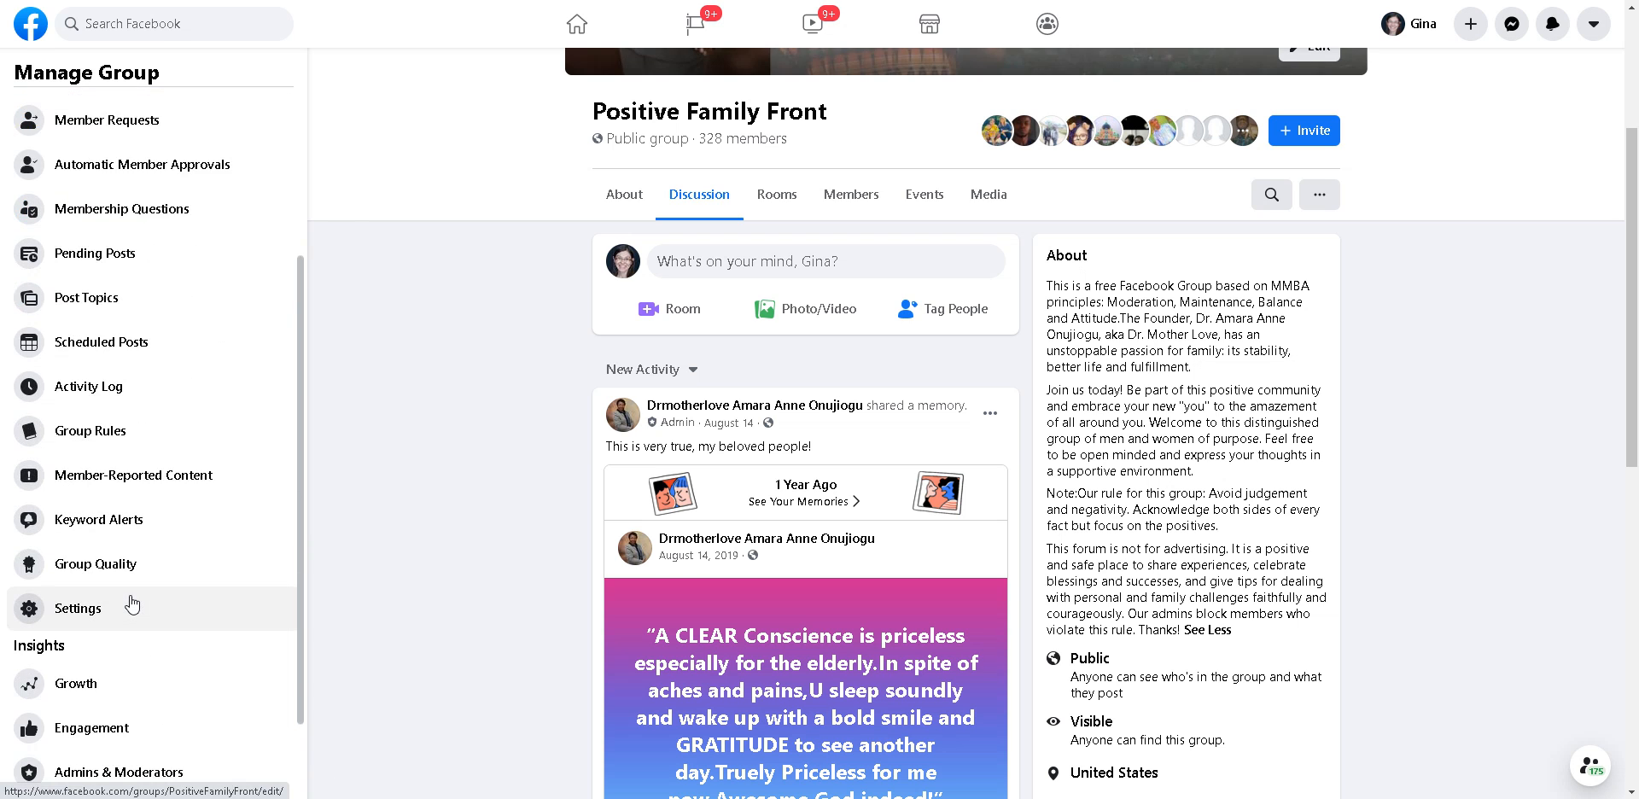
Go to Settings from the Manage Group sidebar
left_click(100, 598)
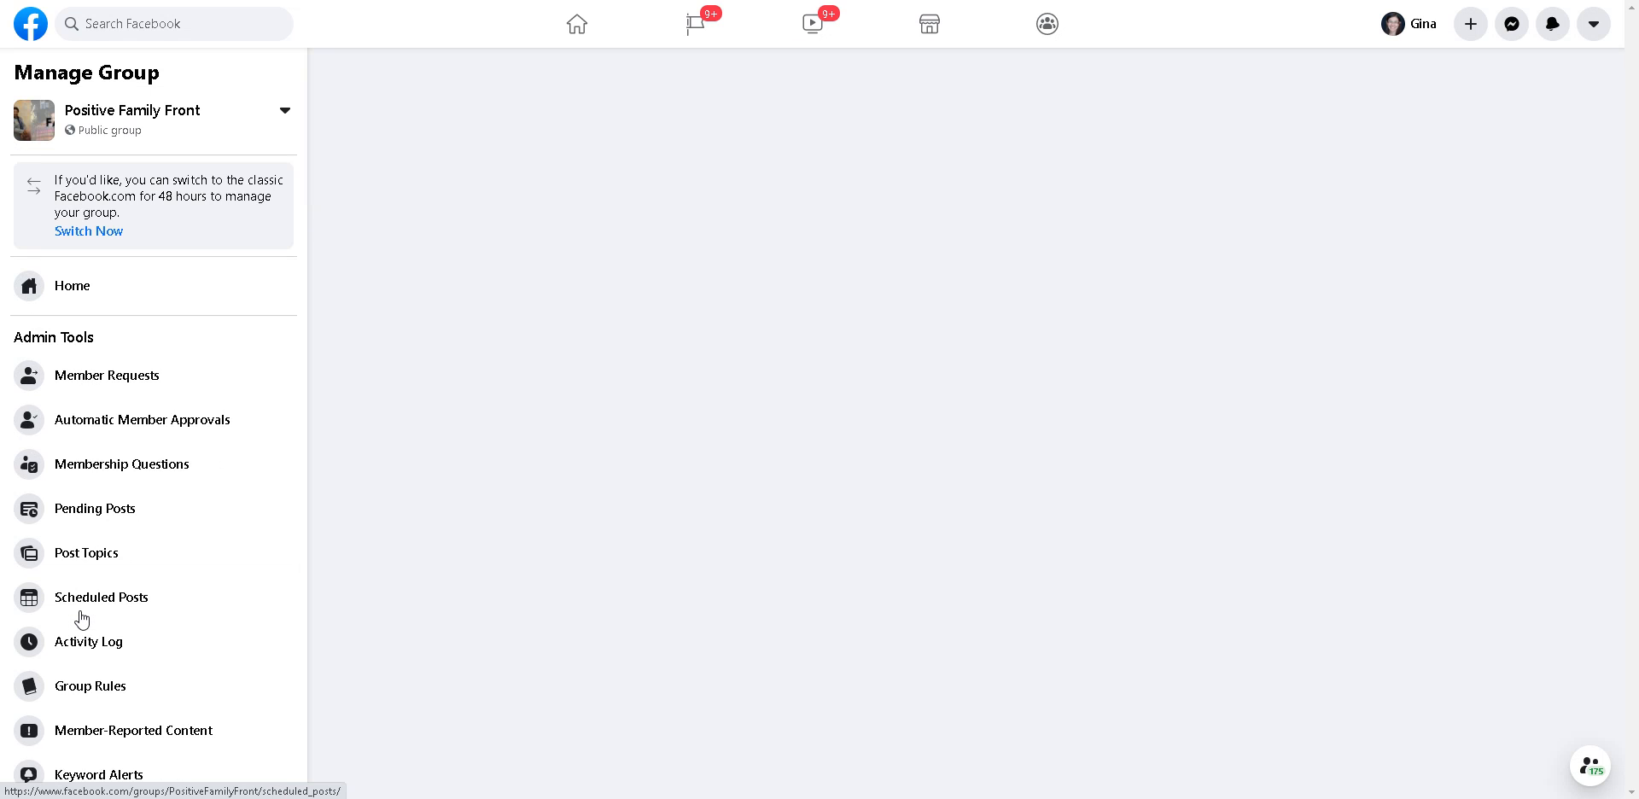
left_click(101, 597)
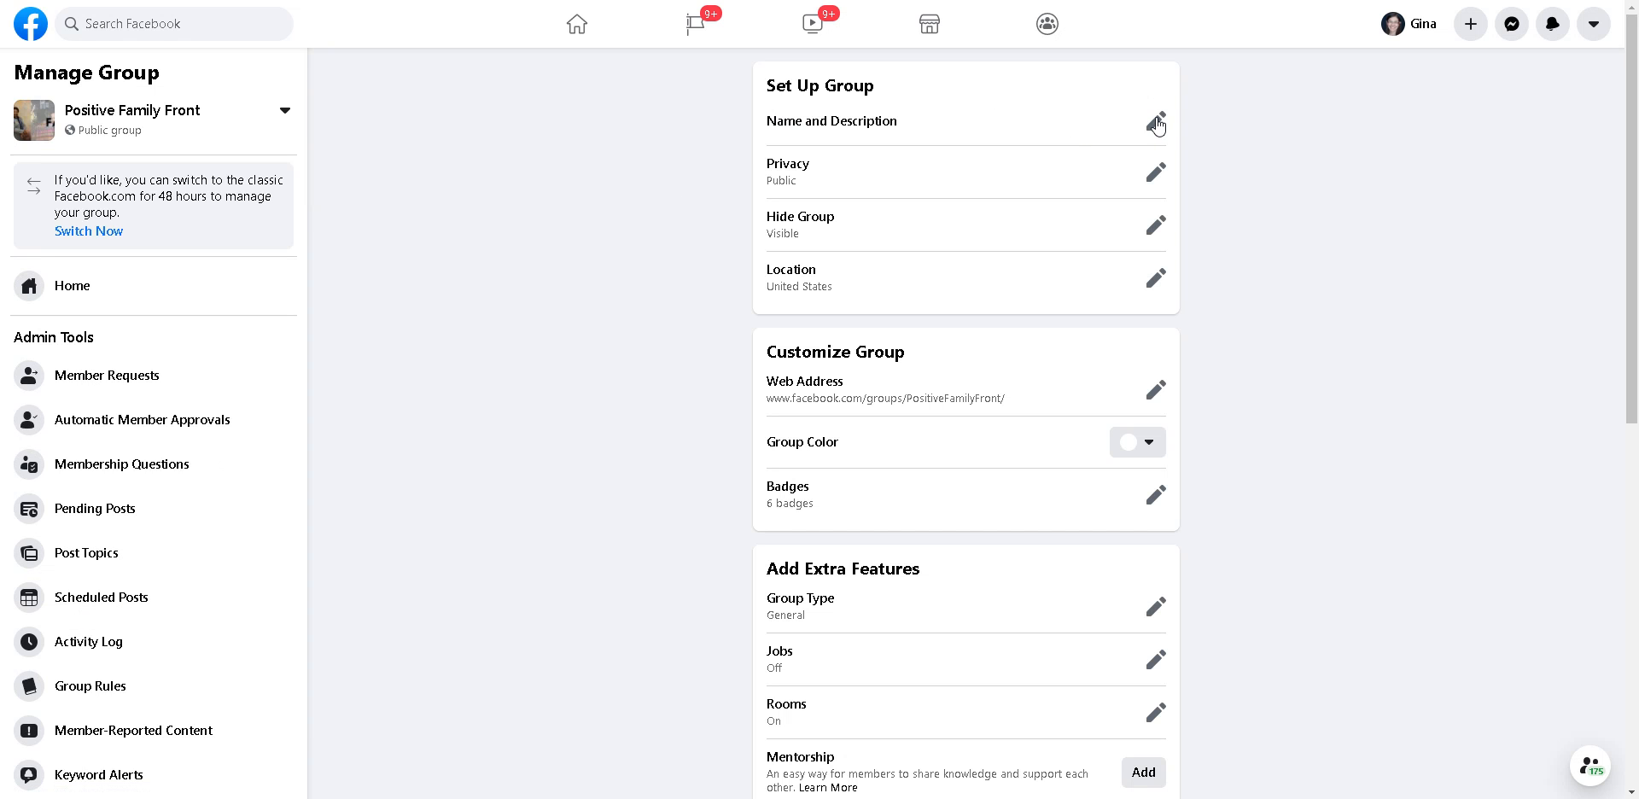
Edit the Name and Description, adding a space after 'Note:' in the description
left_click(1155, 122)
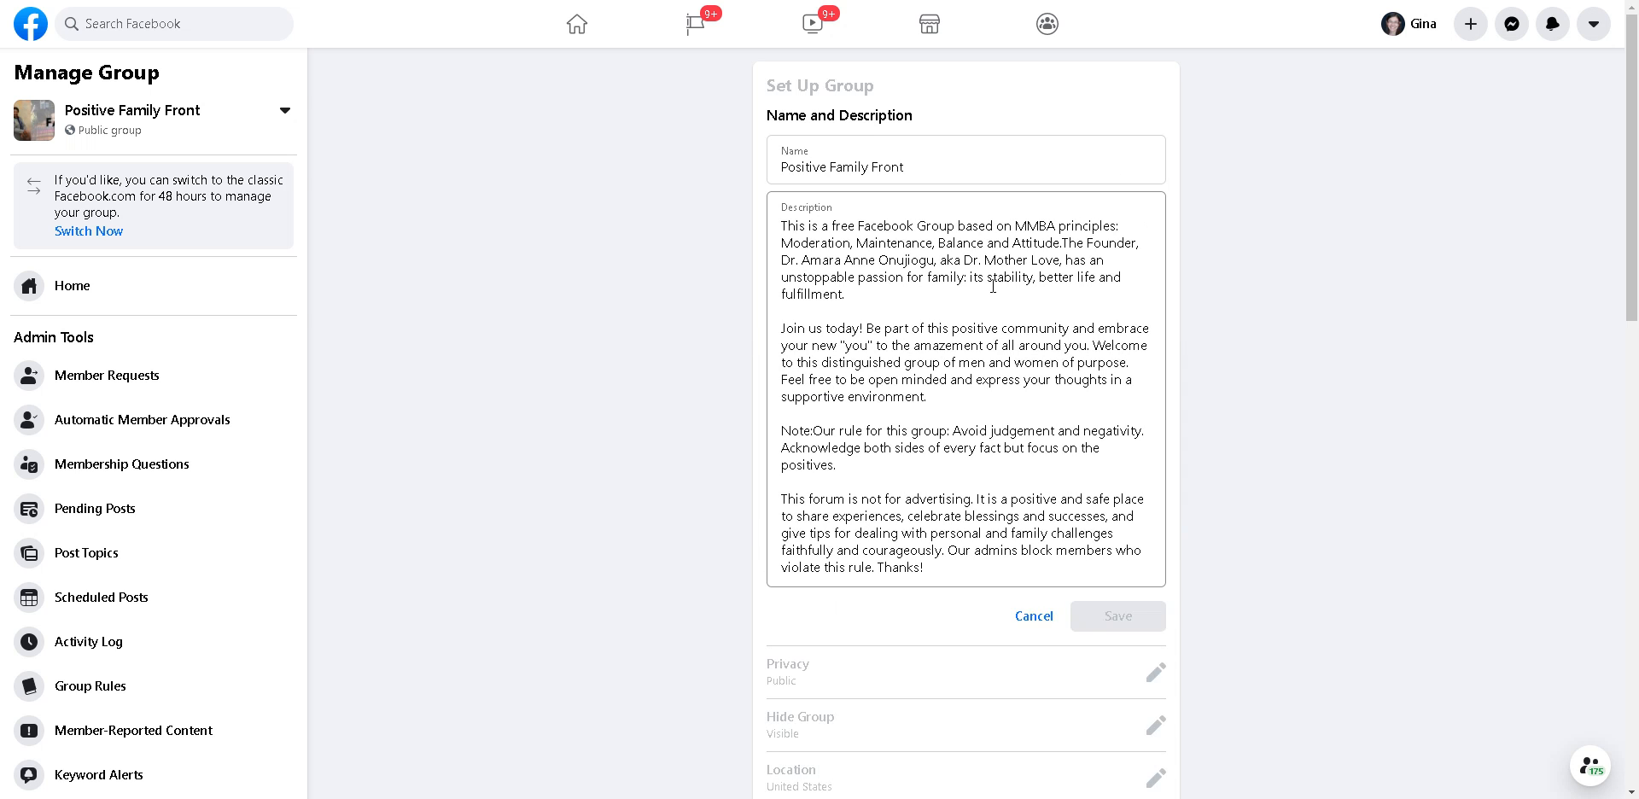
left_click(823, 431)
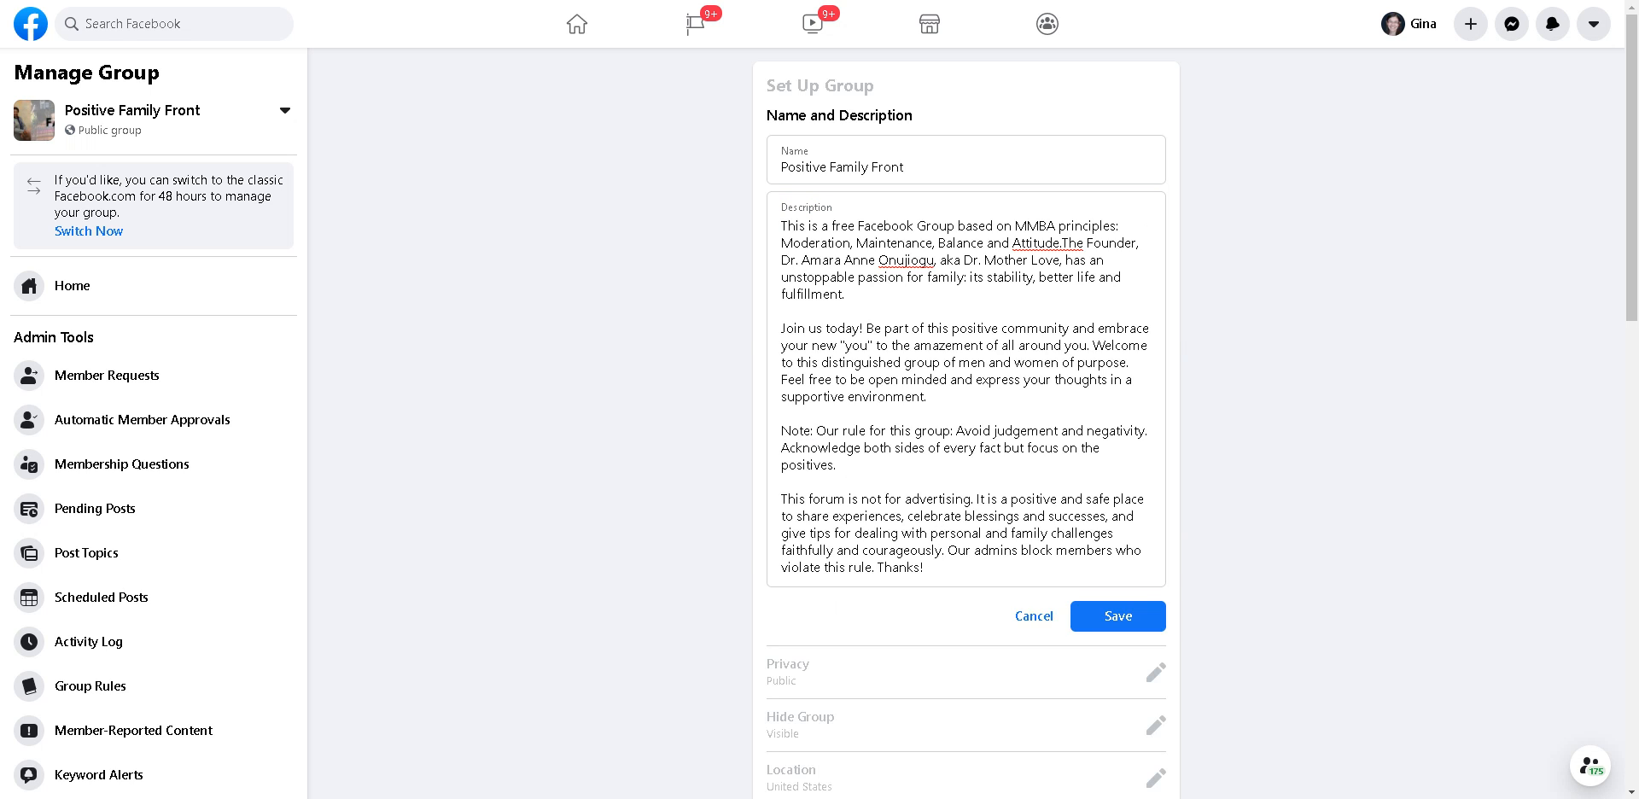
left_click(935, 579)
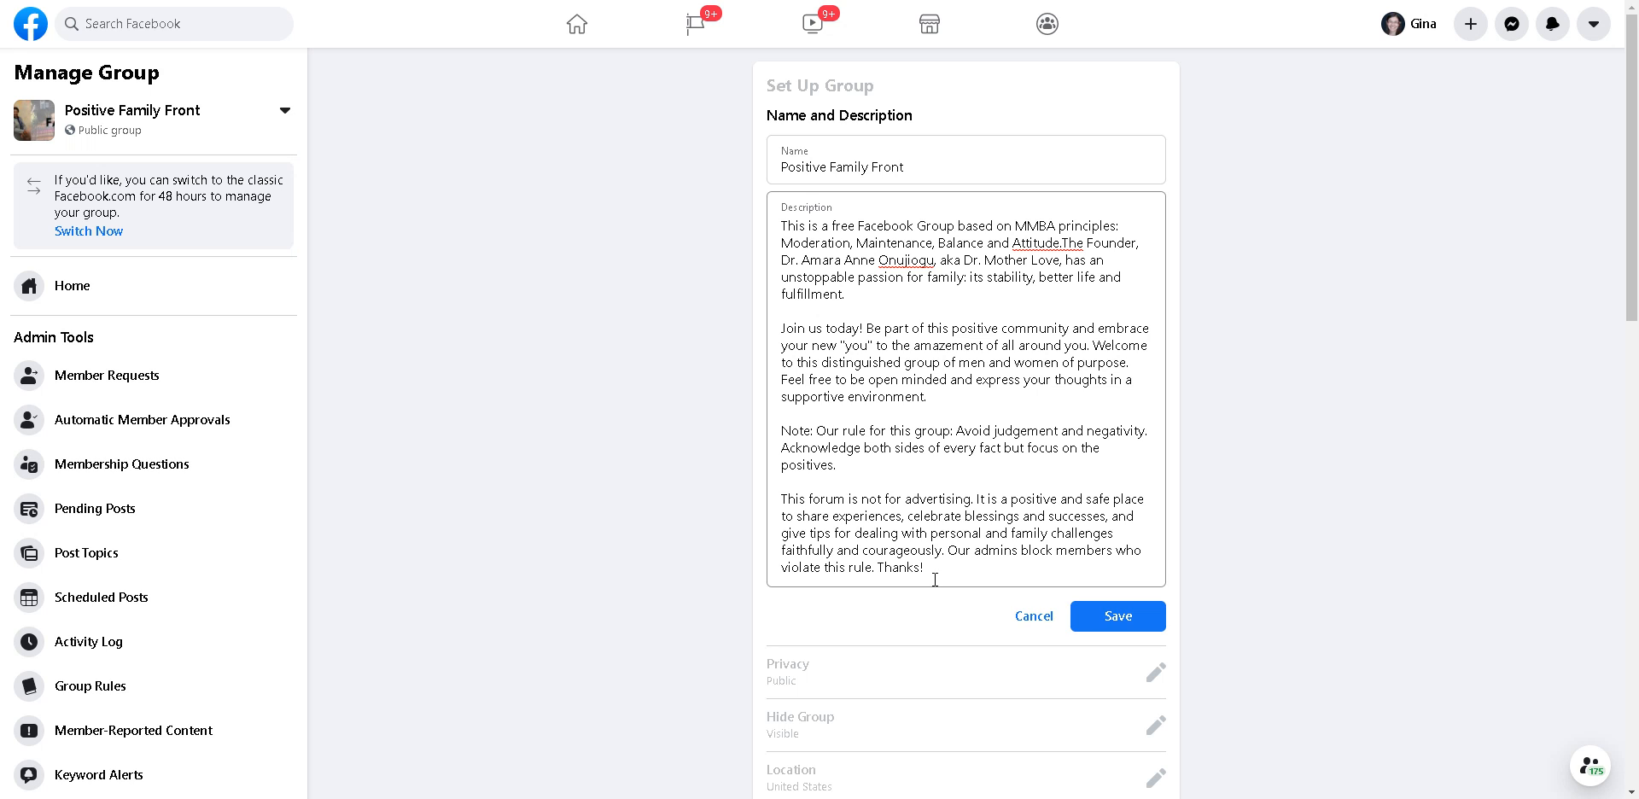
mouse_move(936, 572)
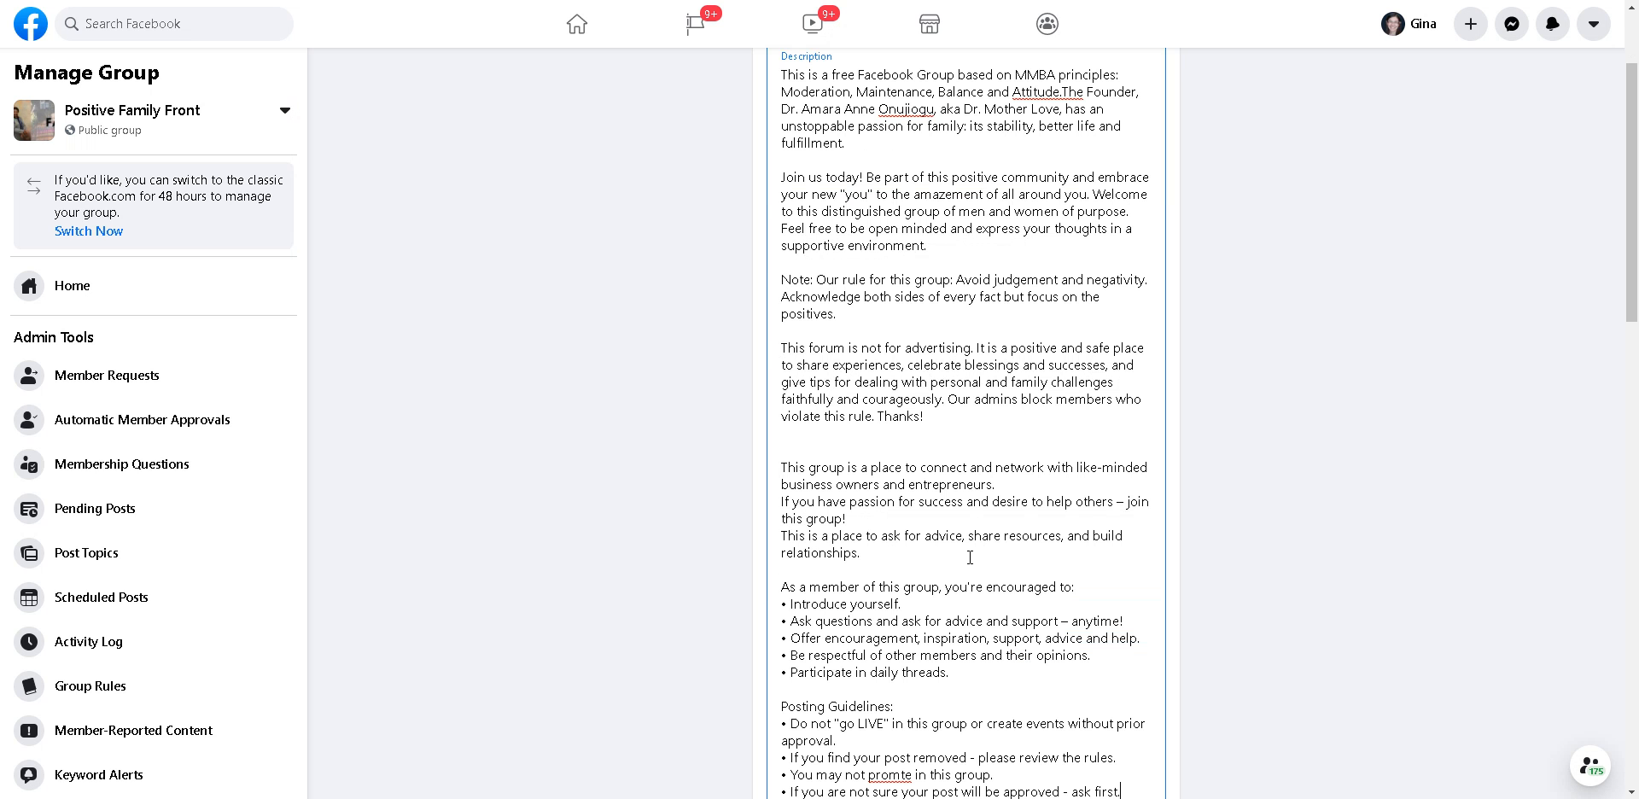
mouse_move(991, 491)
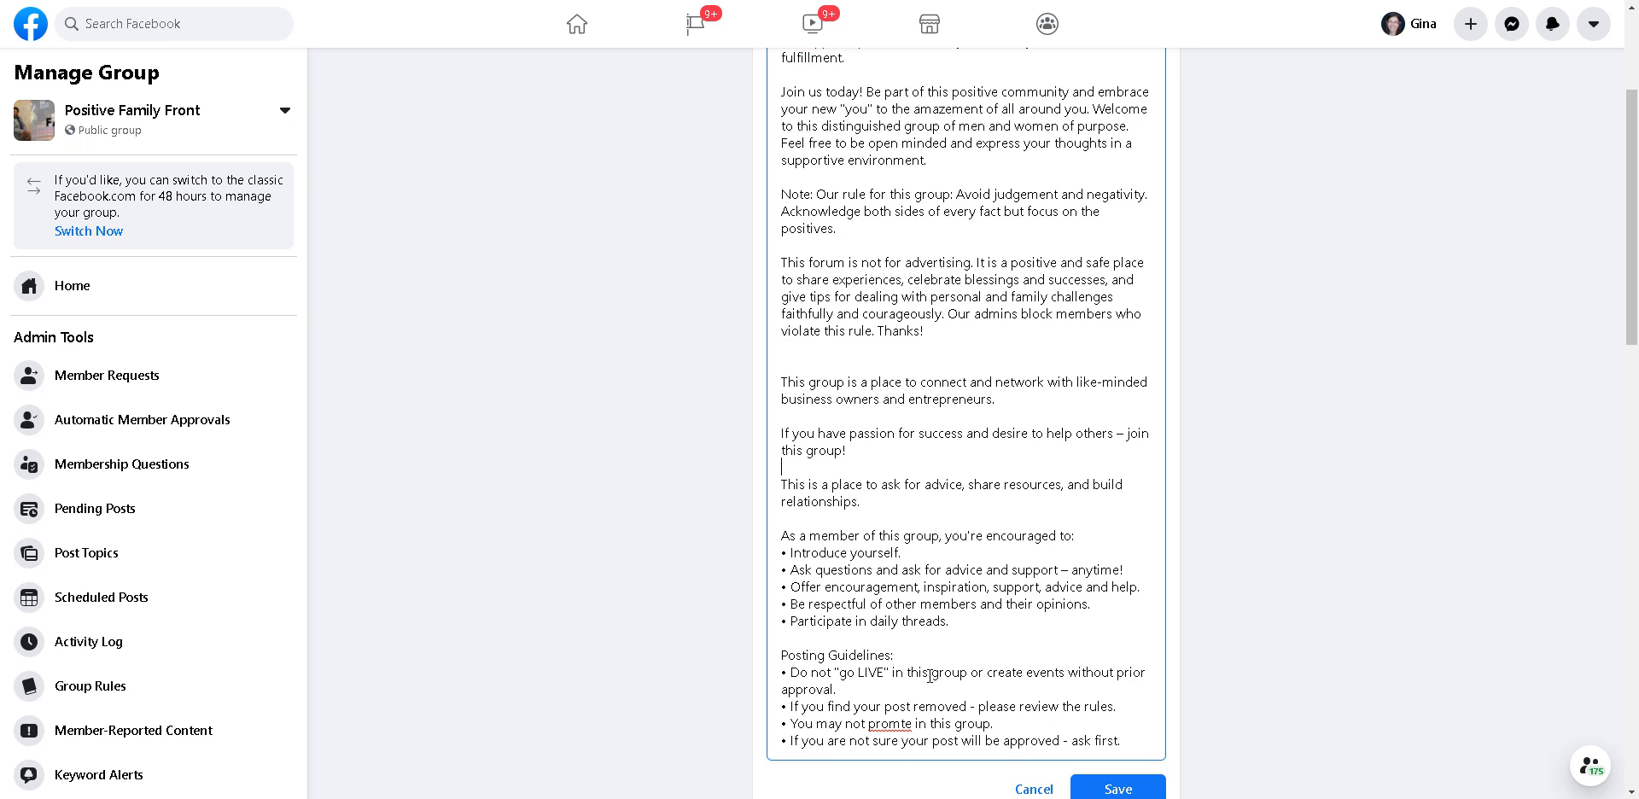
Scroll down through the description after adding the welcome, member and Posting Guidelines paragraphs
scroll("down", 3)
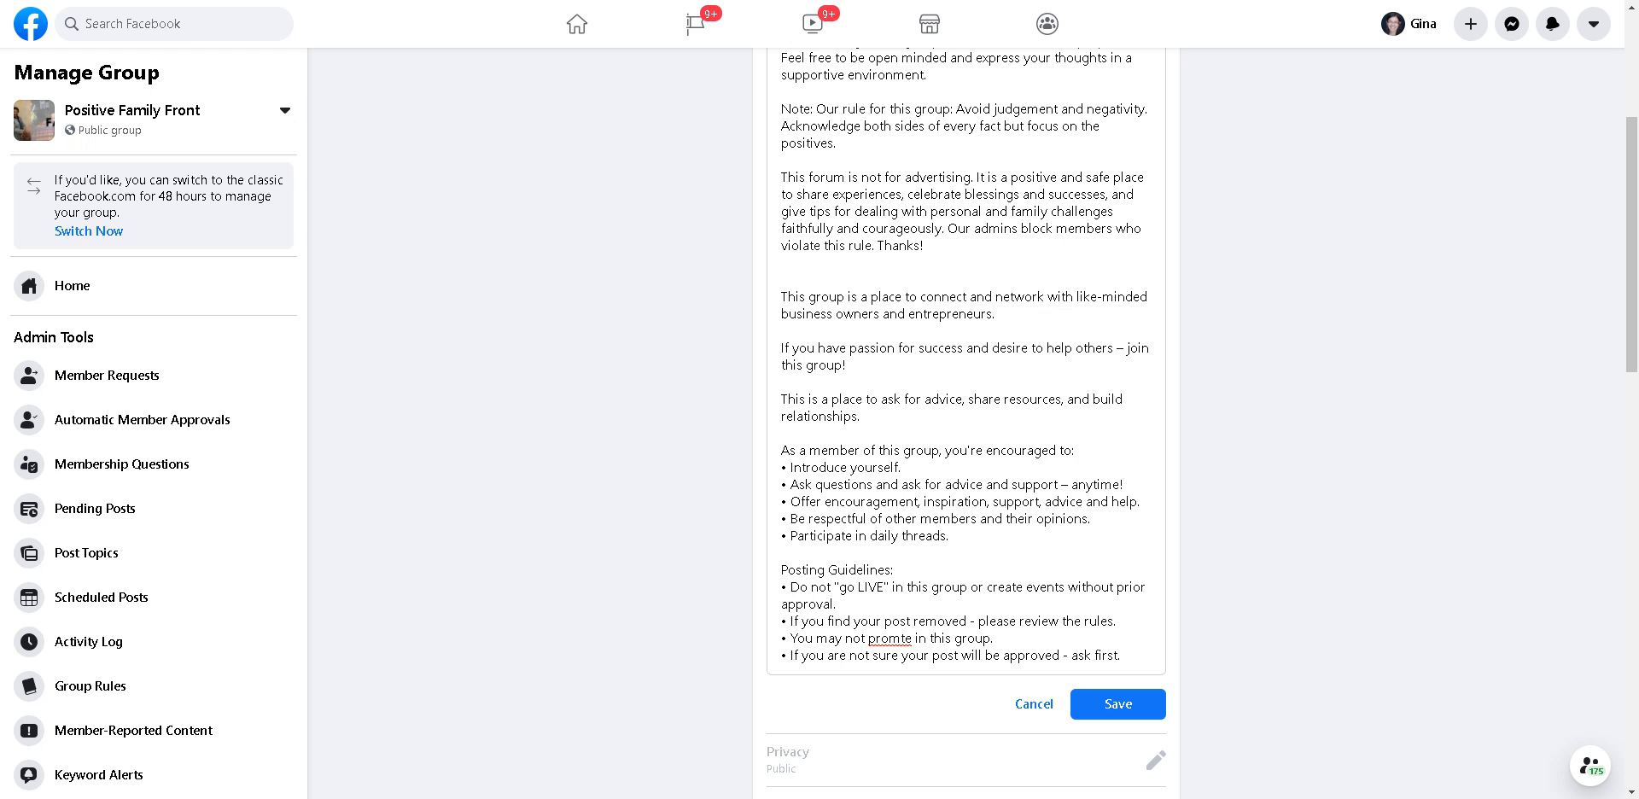
left_click(1119, 654)
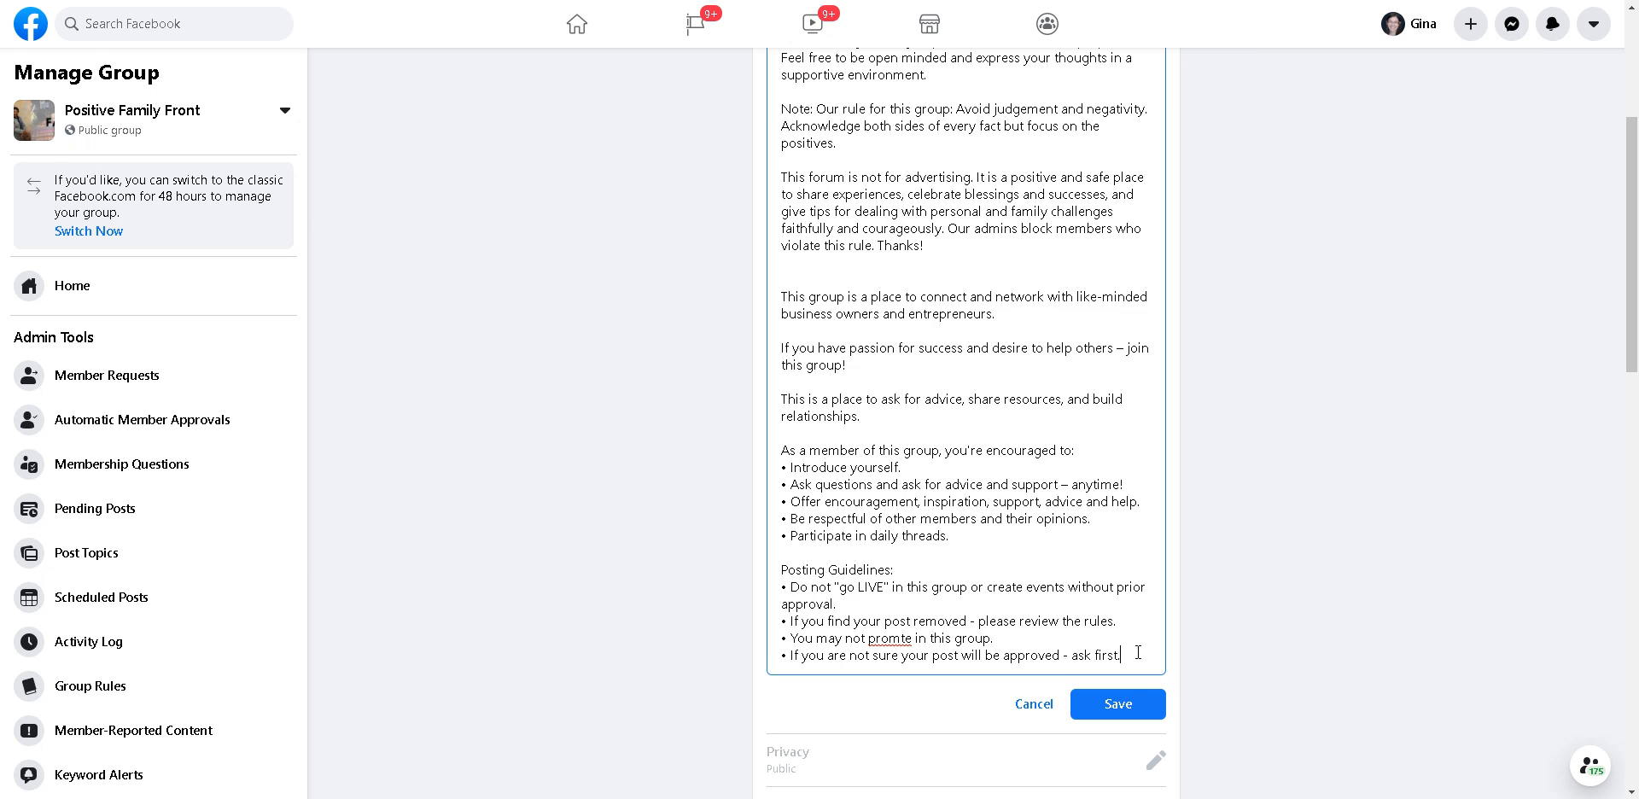
type("If you have any ques")
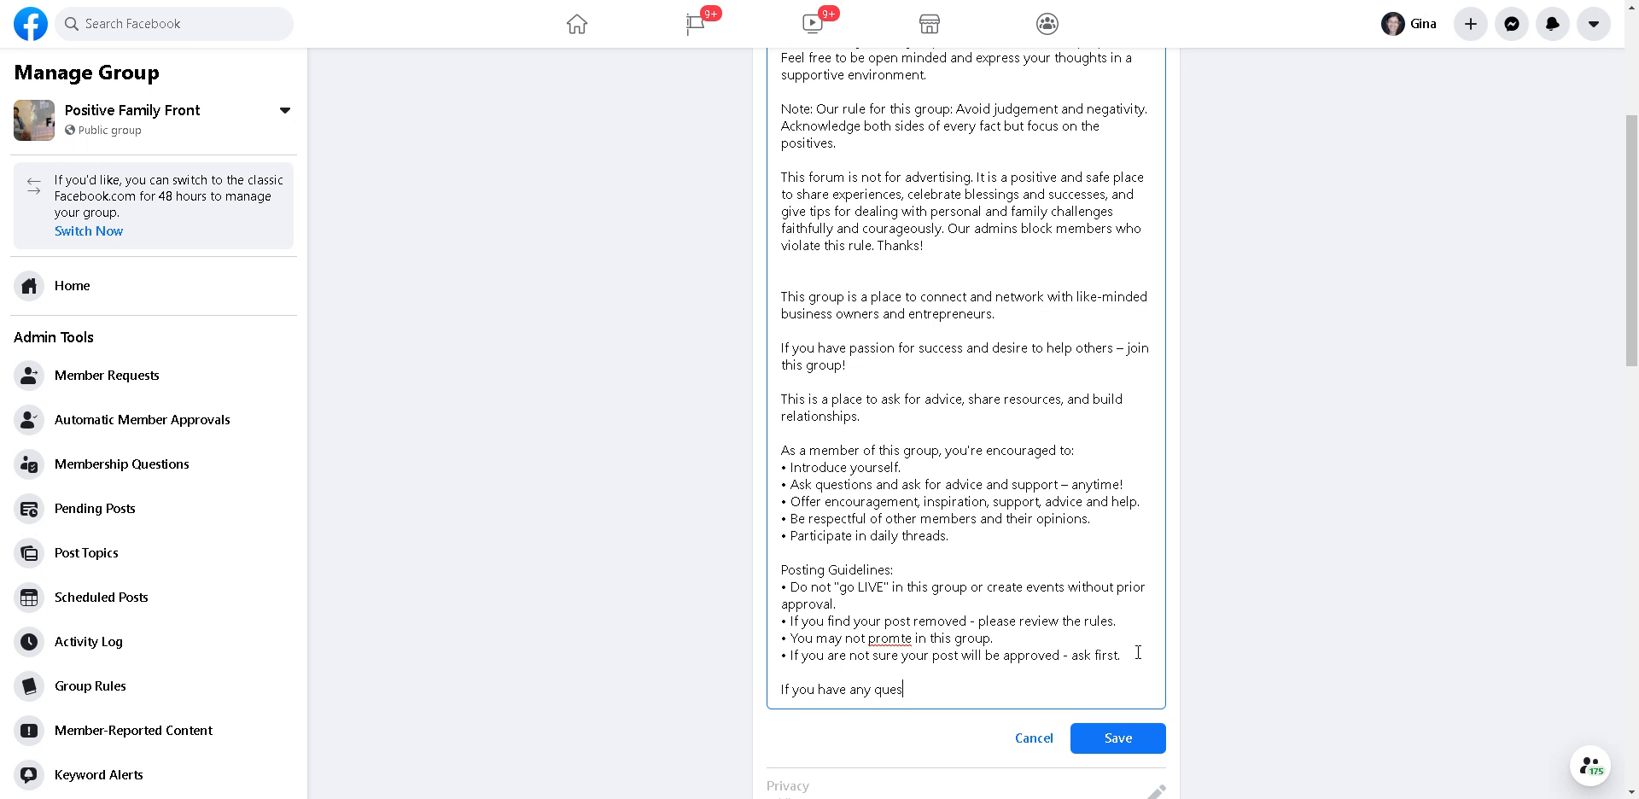
type("tions, please email")
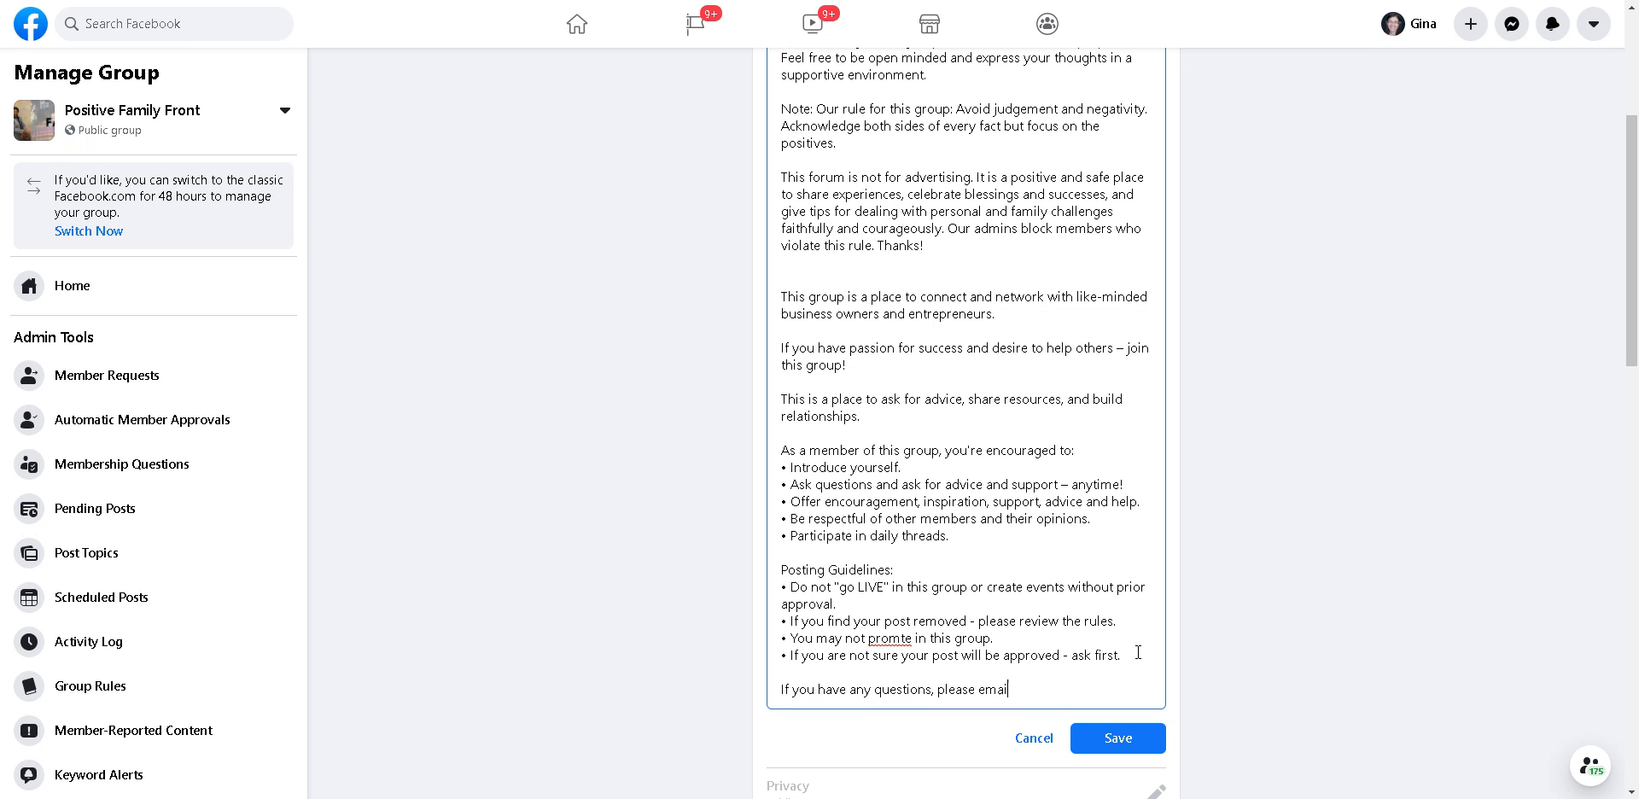
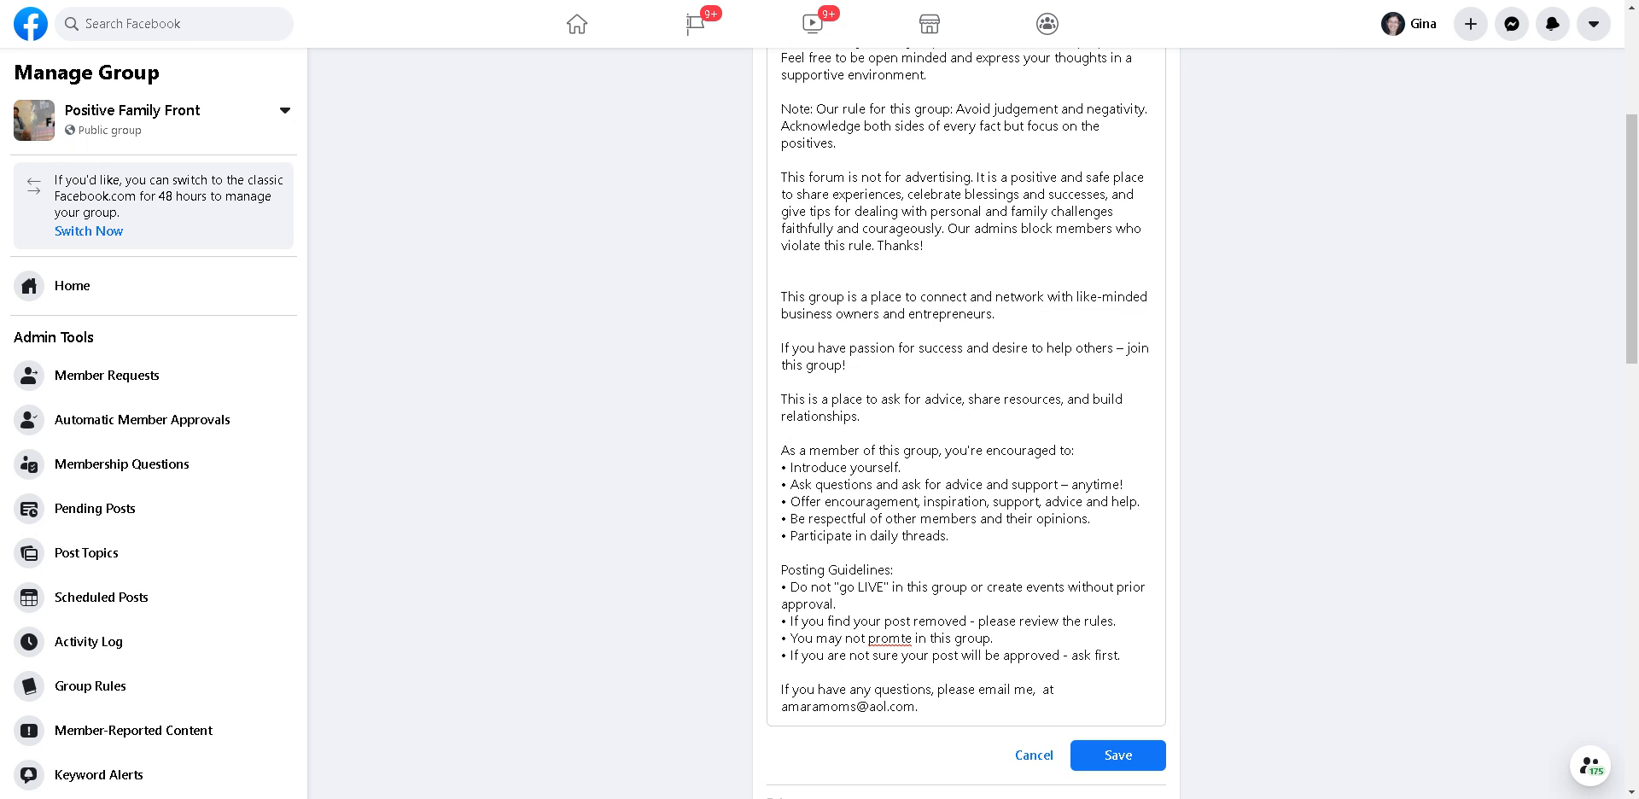
left_click(1040, 689)
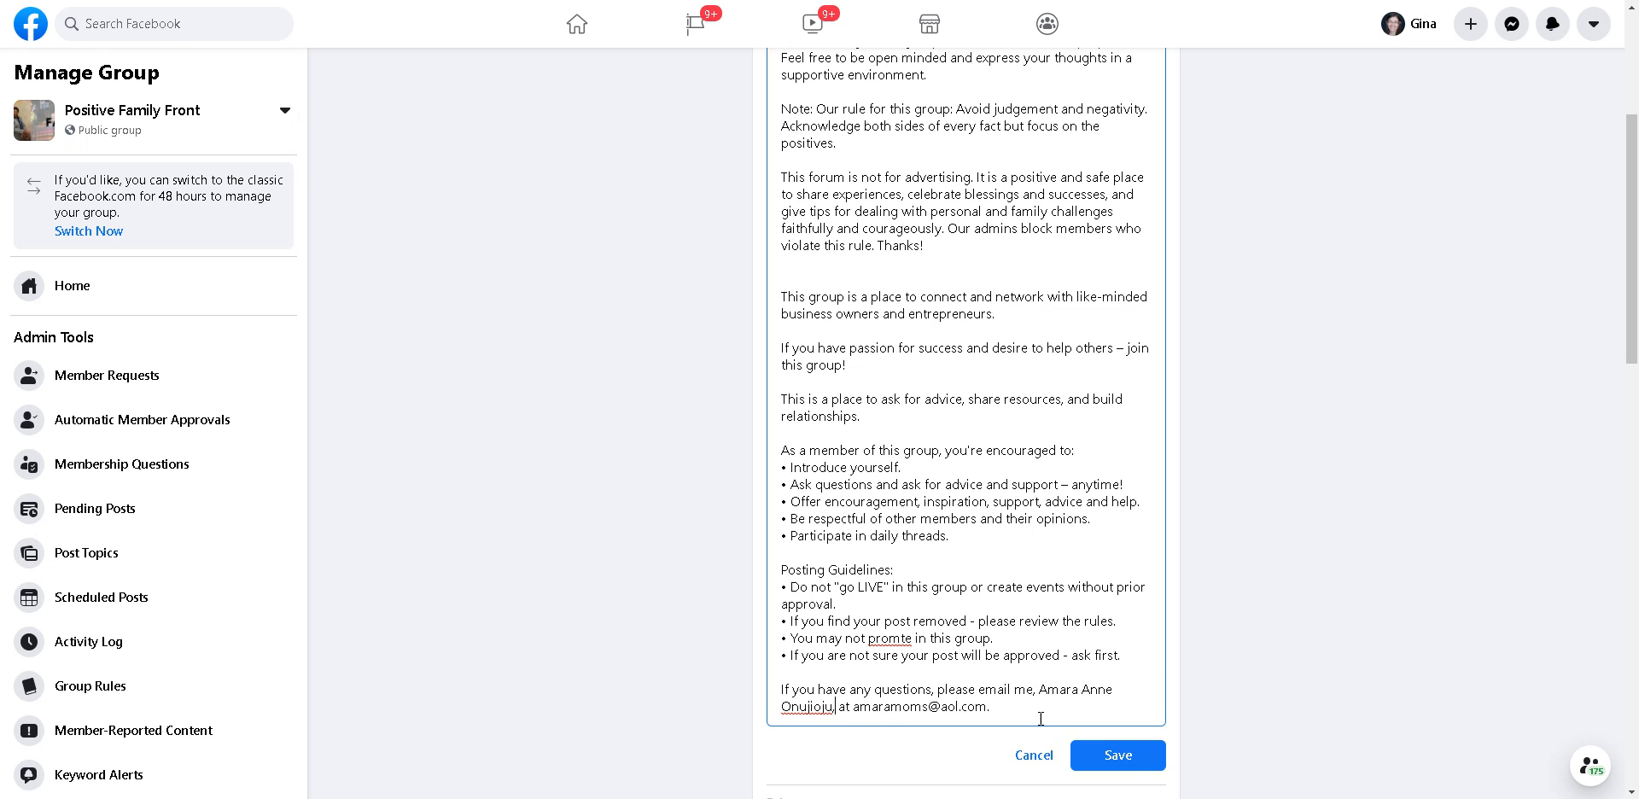
left_click(1117, 755)
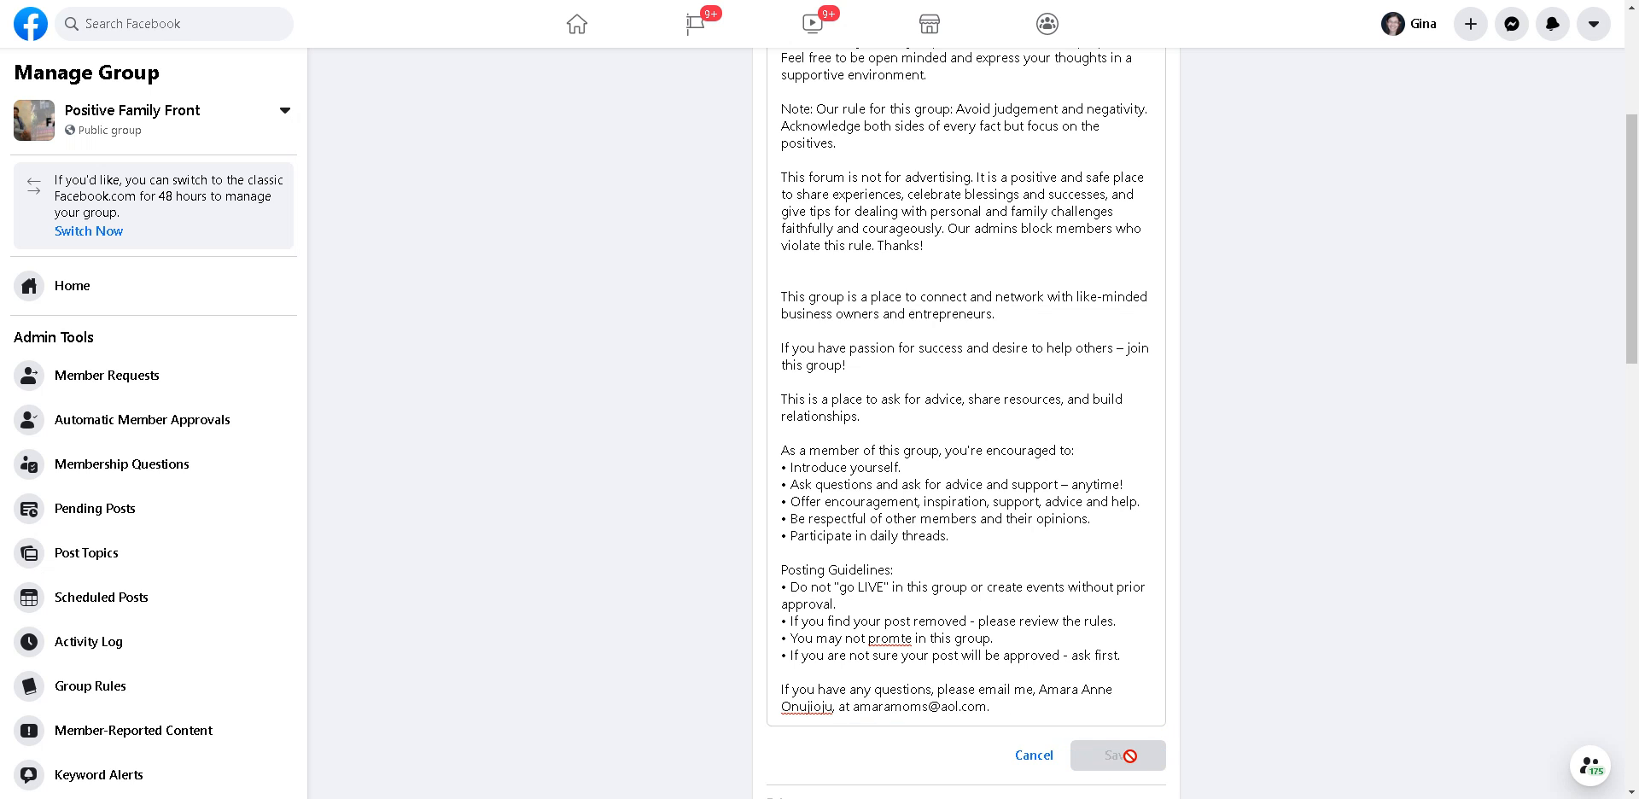
left_click(1116, 755)
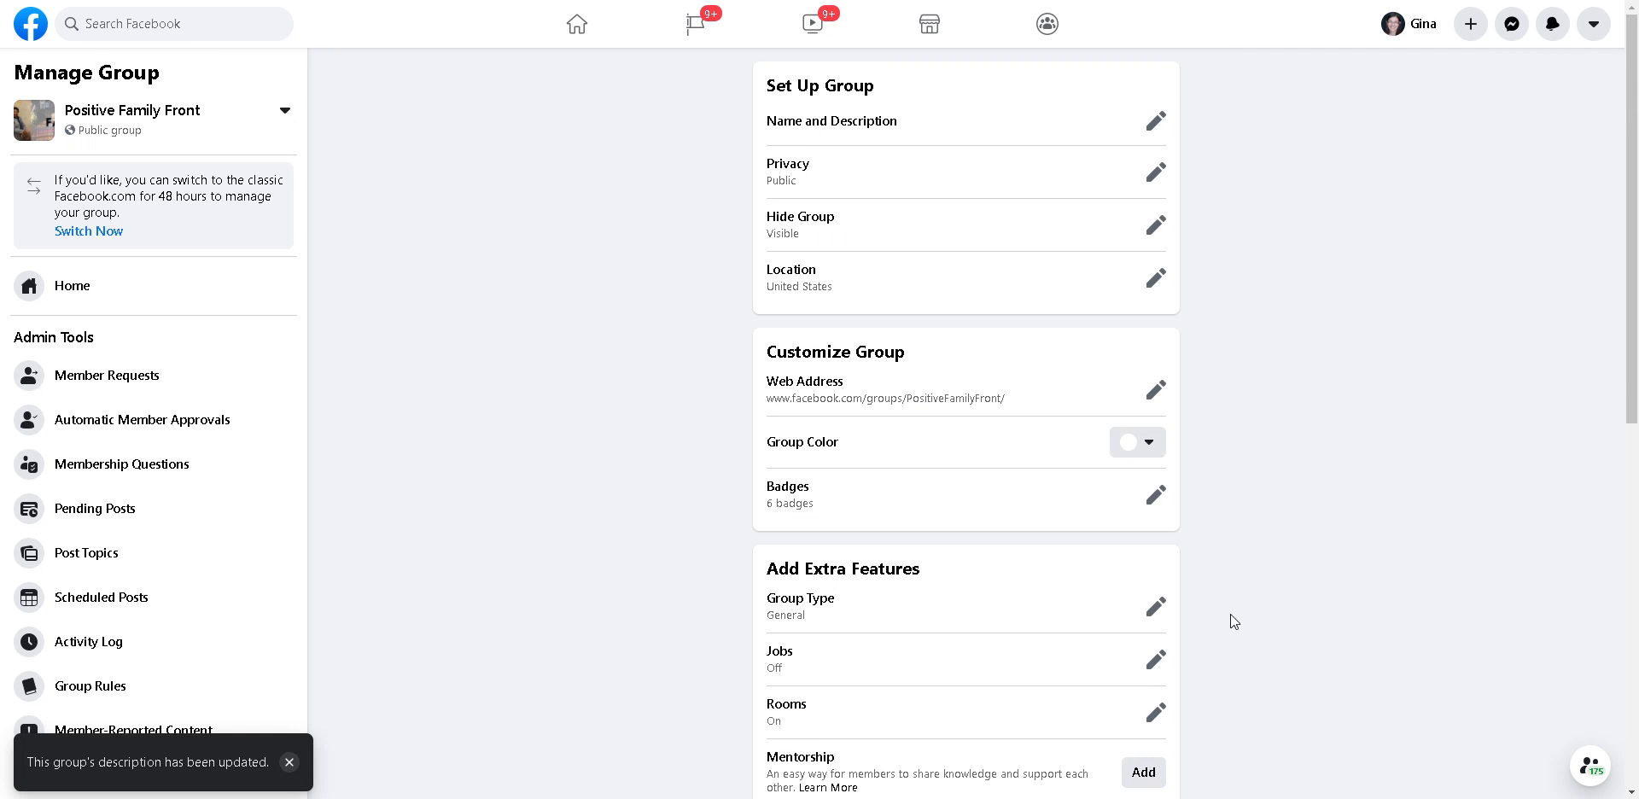